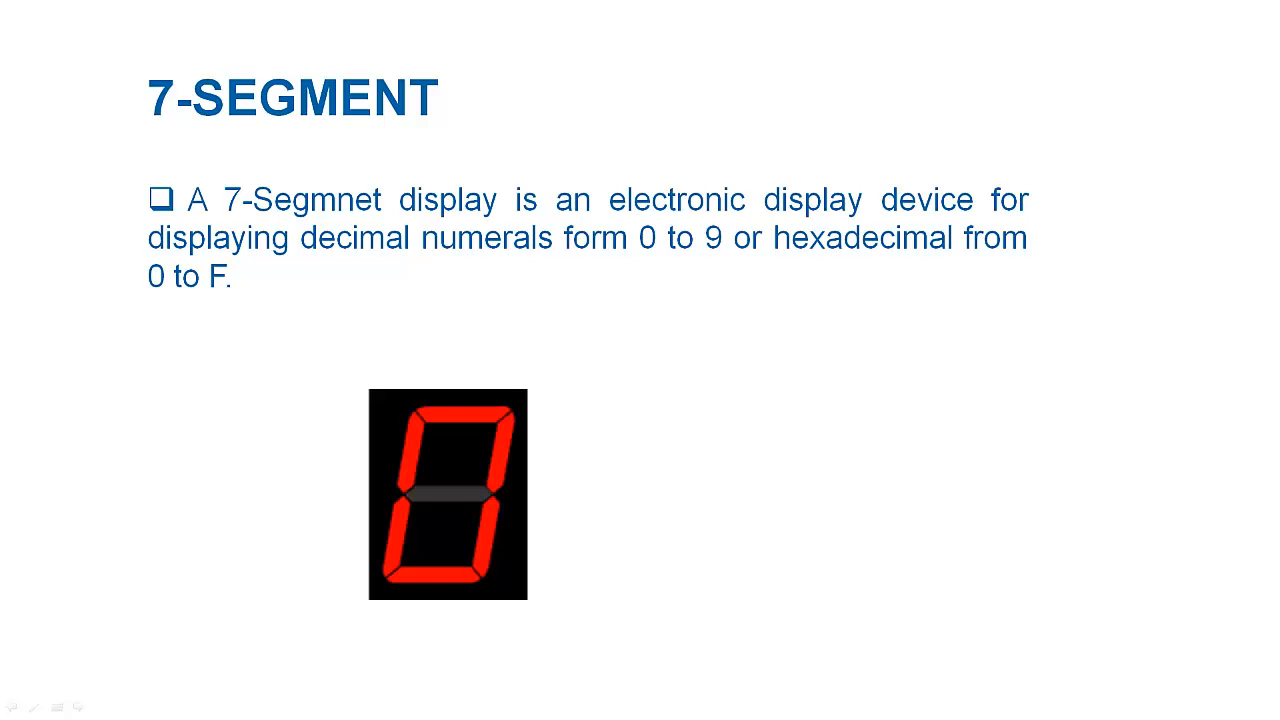
Advance the slideshow to the '7-SEGMENT: CONSTRUCTION' slide showing segments A–G and pins.
{"action": "key", "text": "right"}
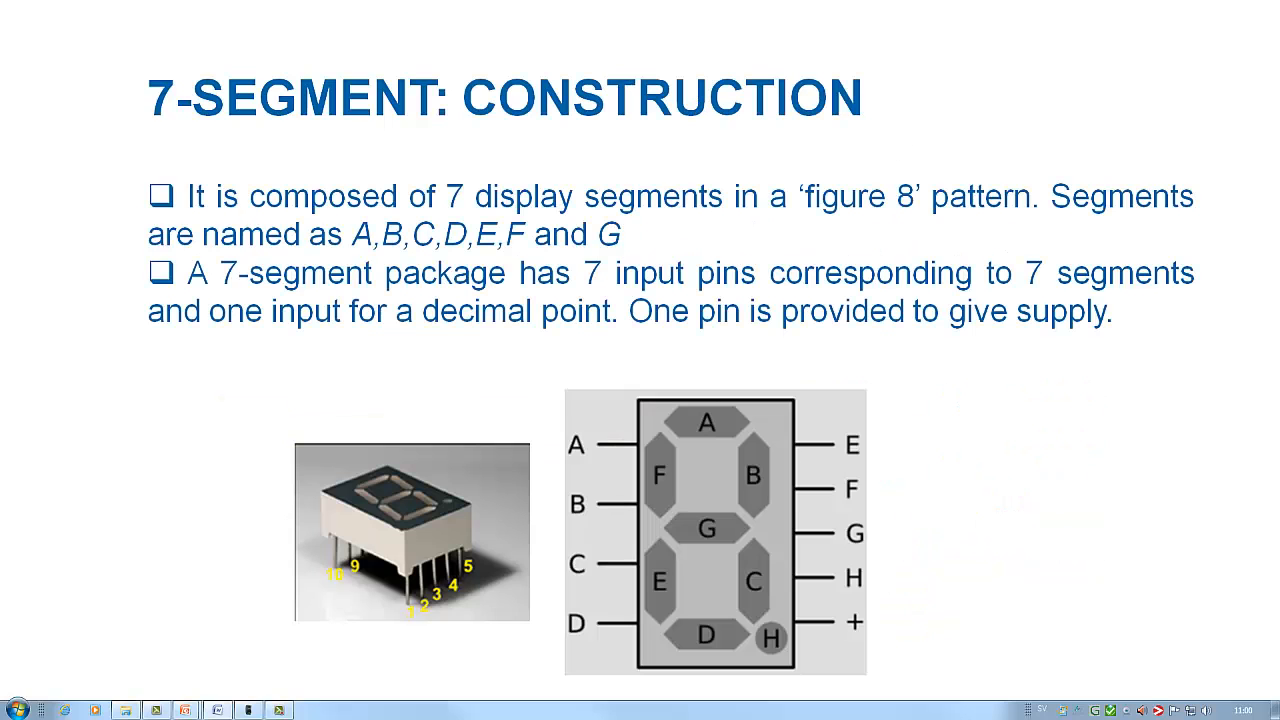